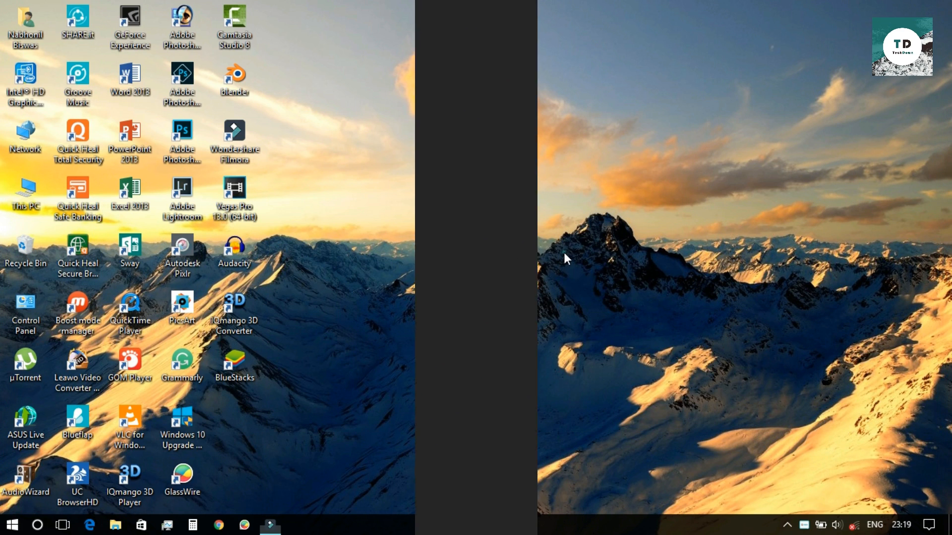
Launch BlueStacks from the desktop and close the failed BlueStacks TV window.
left_click(234, 361)
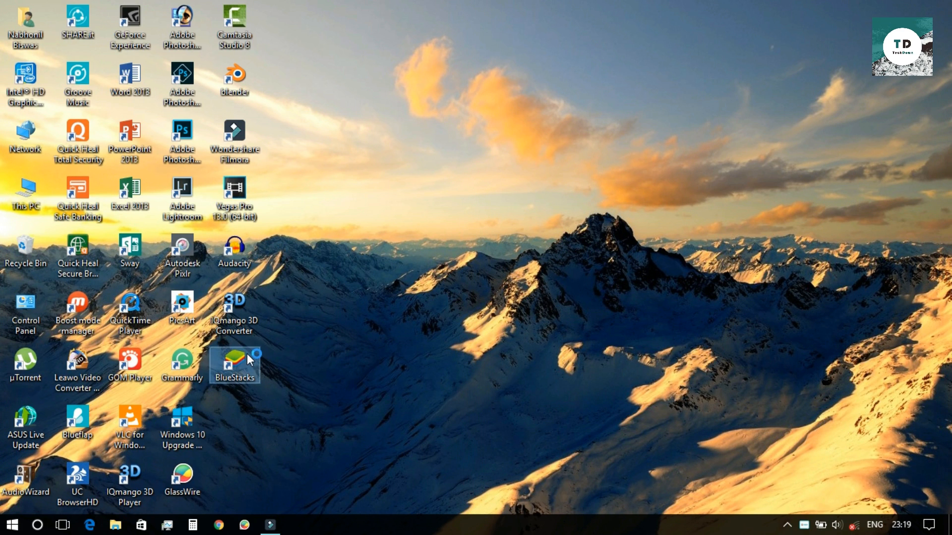
mouse_move(451, 302)
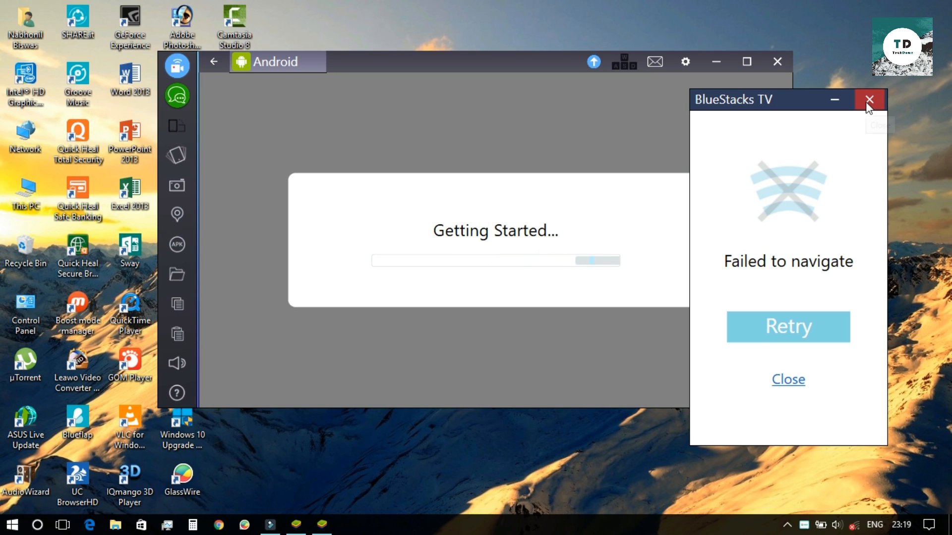
left_click(868, 99)
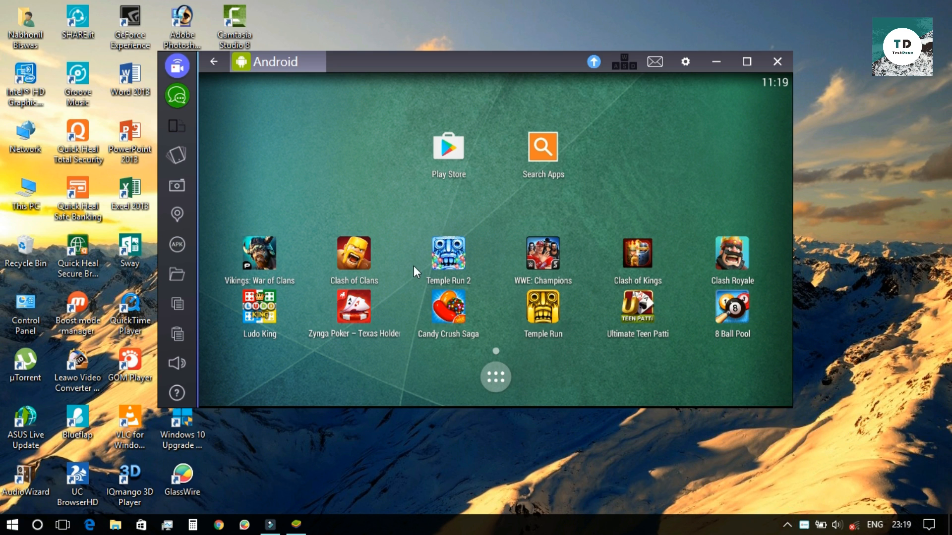
mouse_move(501, 373)
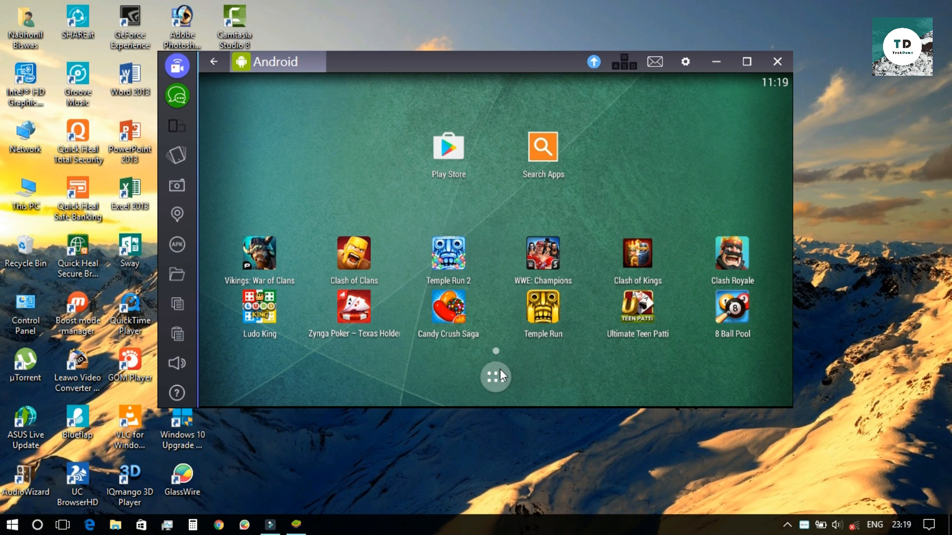
Reach App Sync's info page in Android Settings > Apps, scrolled to its storage and cache details.
left_click(684, 61)
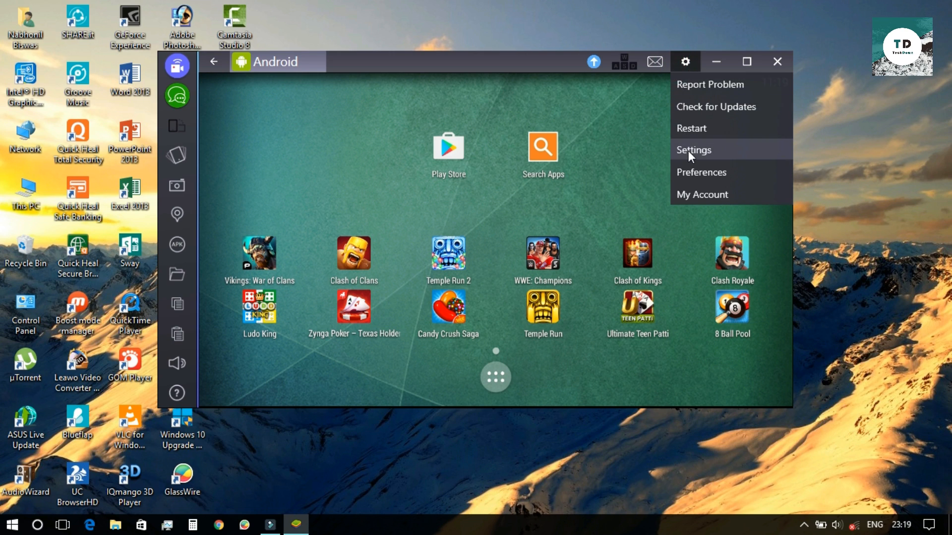
left_click(693, 150)
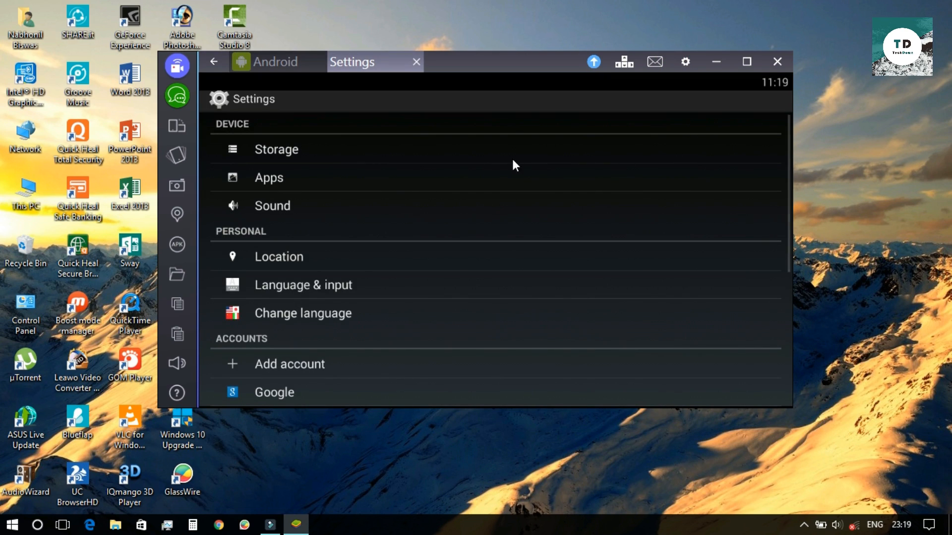
left_click(268, 178)
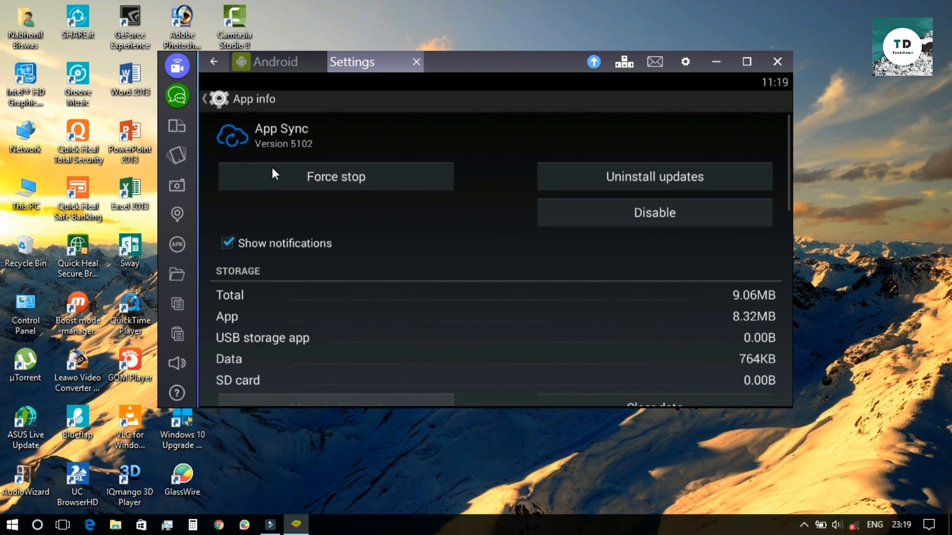
scroll("down", 3)
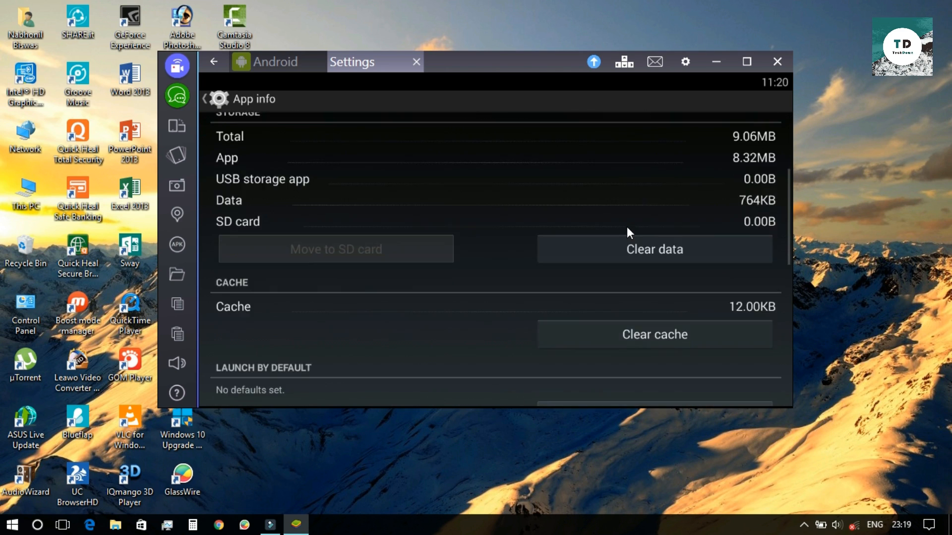
scroll("down", 3)
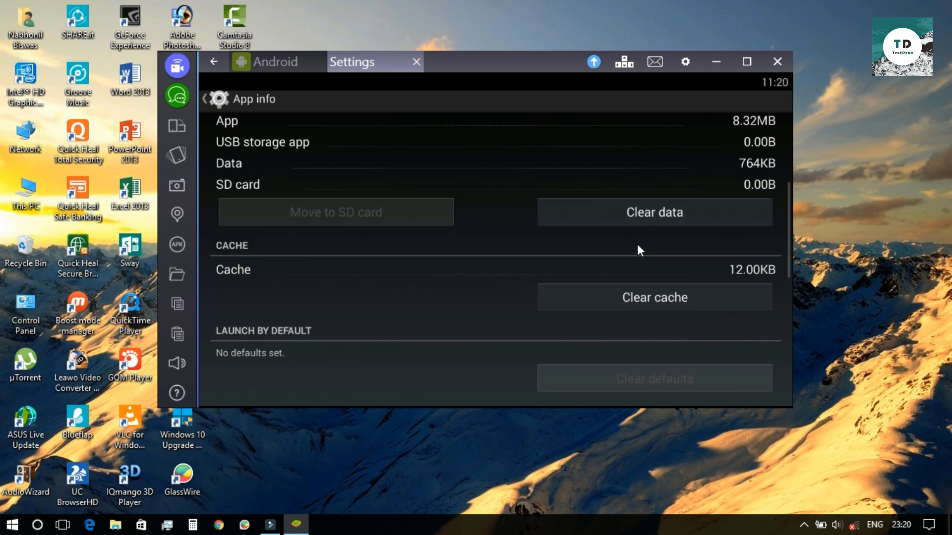
Clear App Sync's data, uninstall its updates back to version 5071, and force stop it.
left_click(654, 212)
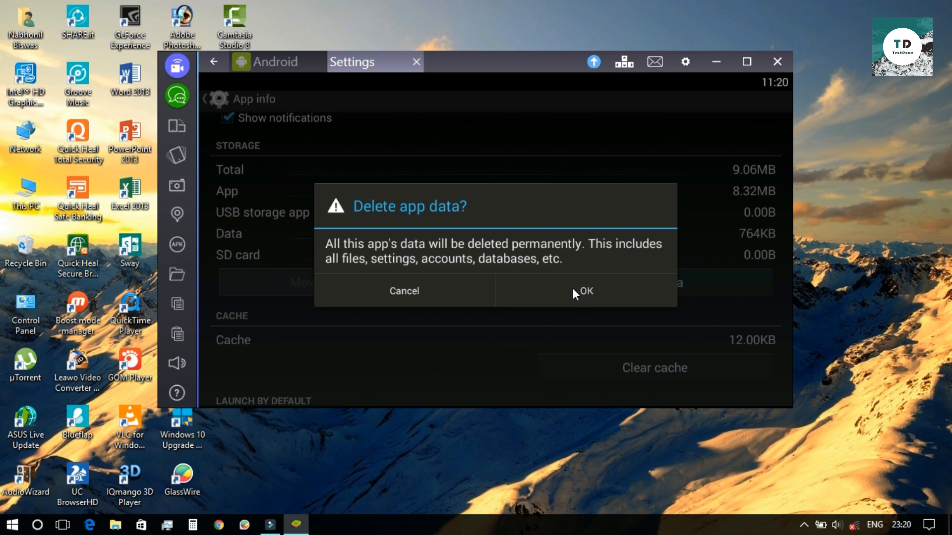
left_click(586, 291)
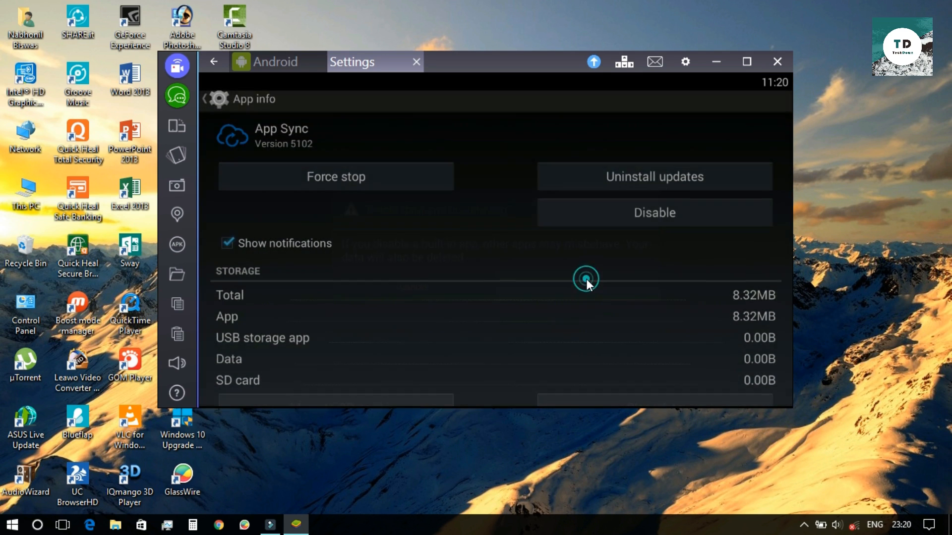
left_click(654, 177)
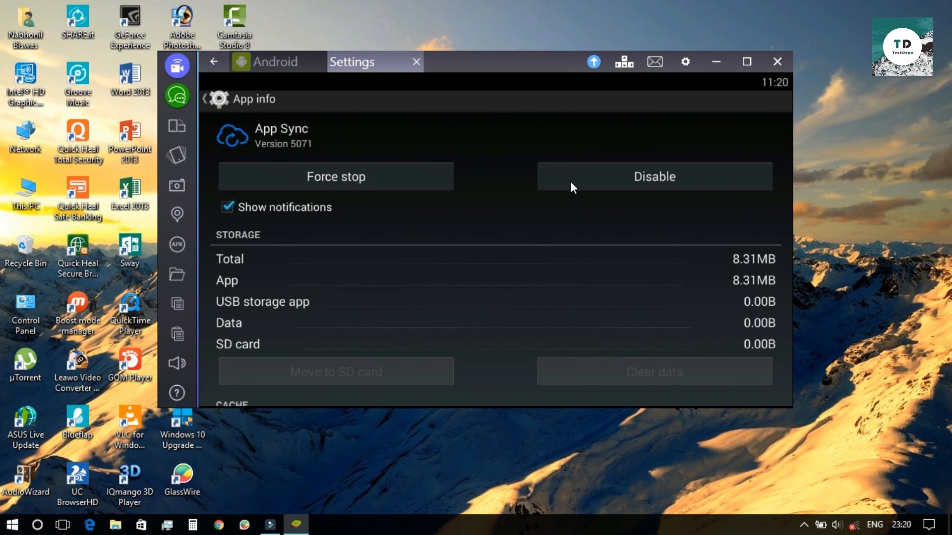
left_click(560, 291)
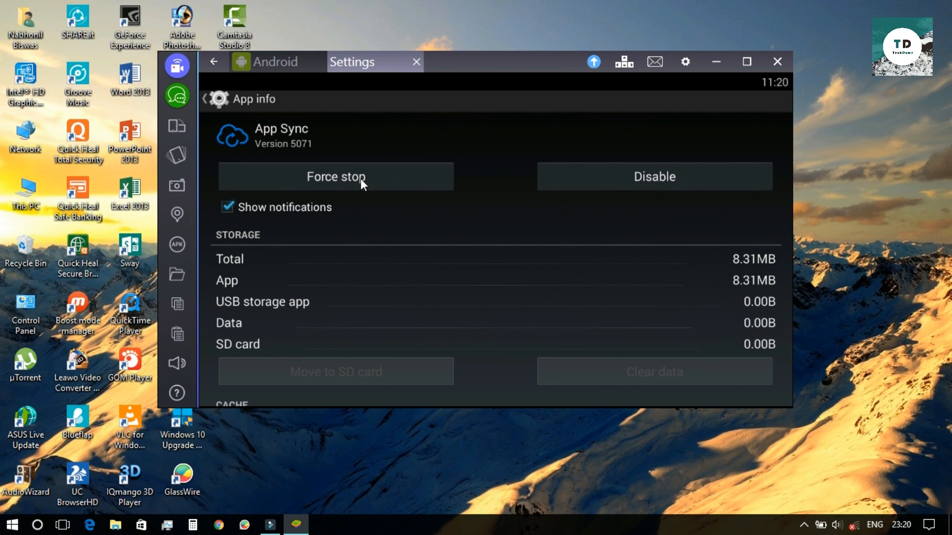
mouse_move(551, 295)
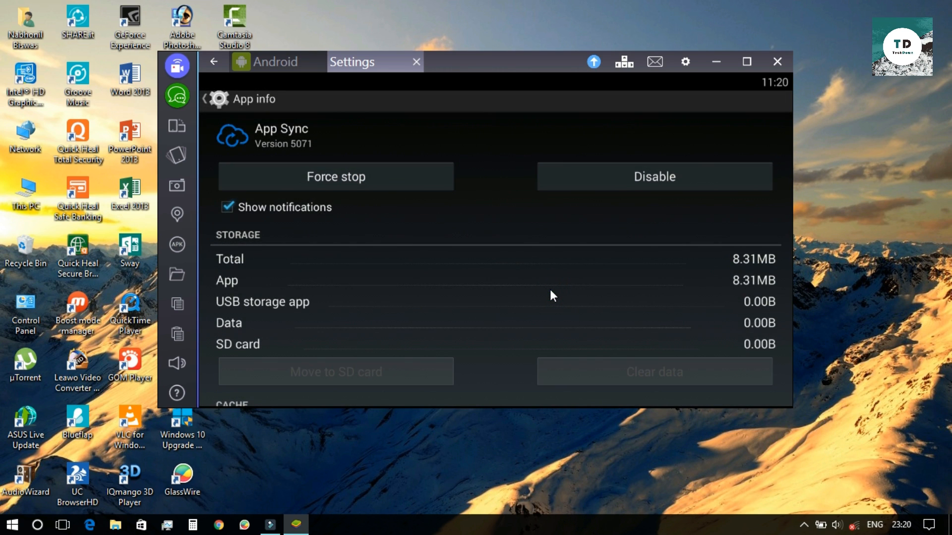
left_click(214, 62)
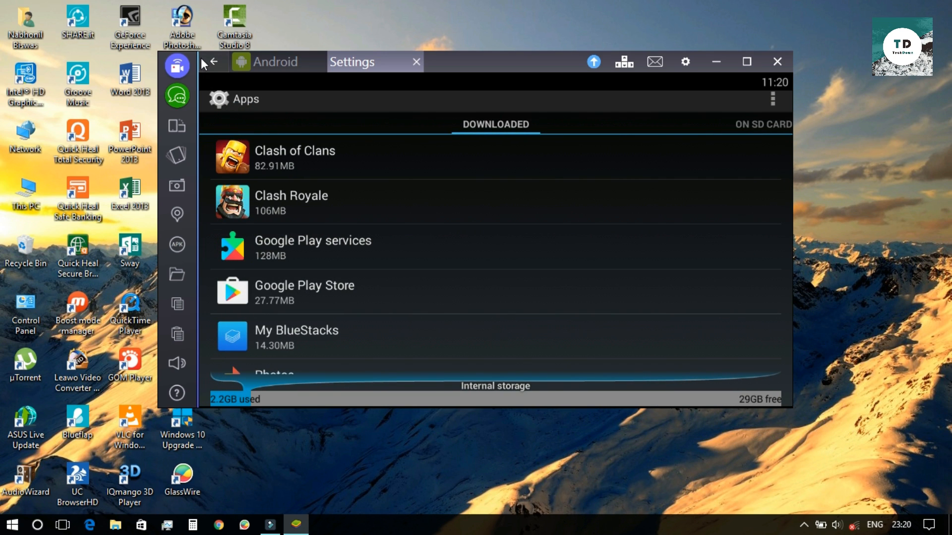
Back out of settings to the home screen and launch the Play Store, which reports no Internet.
left_click(218, 63)
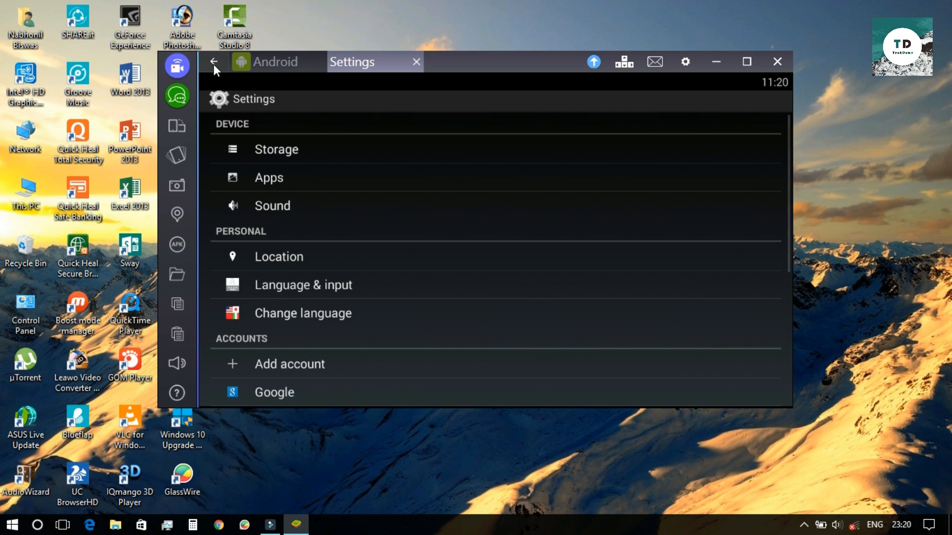
left_click(215, 64)
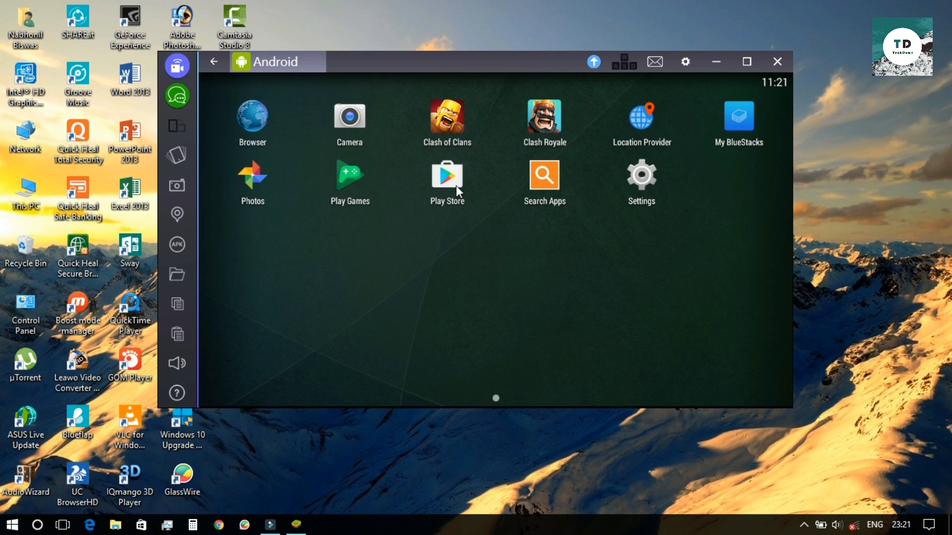
left_click(447, 176)
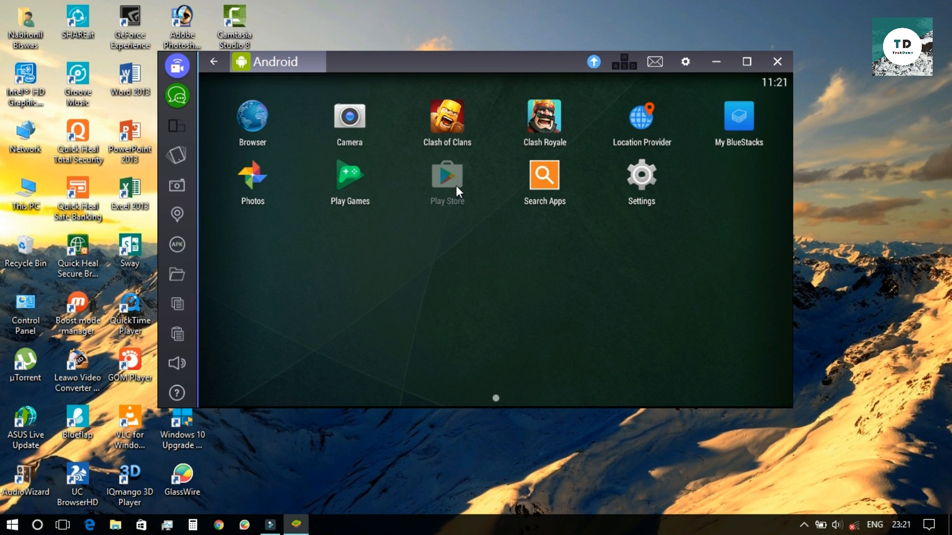
left_click(447, 174)
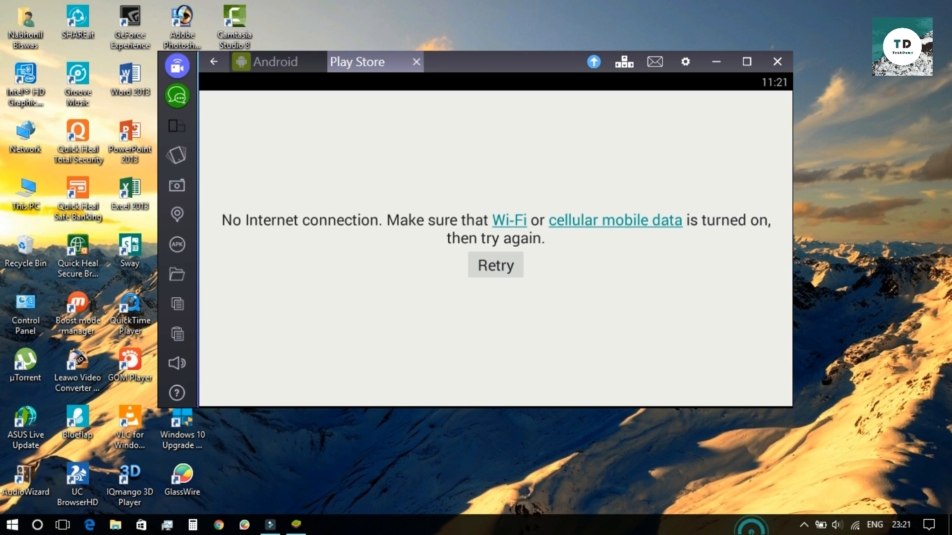
Retry the connection and choose 'Try these apps' on the premium popup instead of Buy Now.
left_click(495, 265)
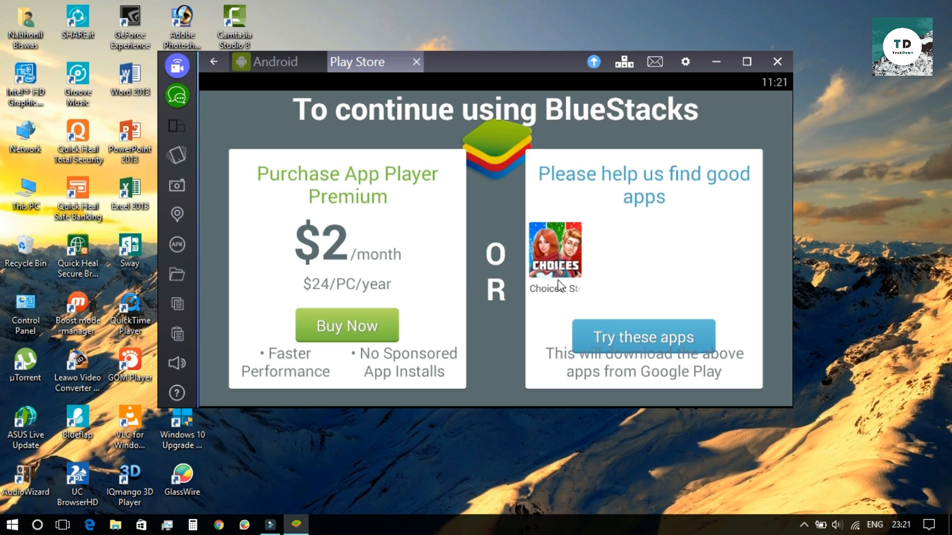
mouse_move(599, 355)
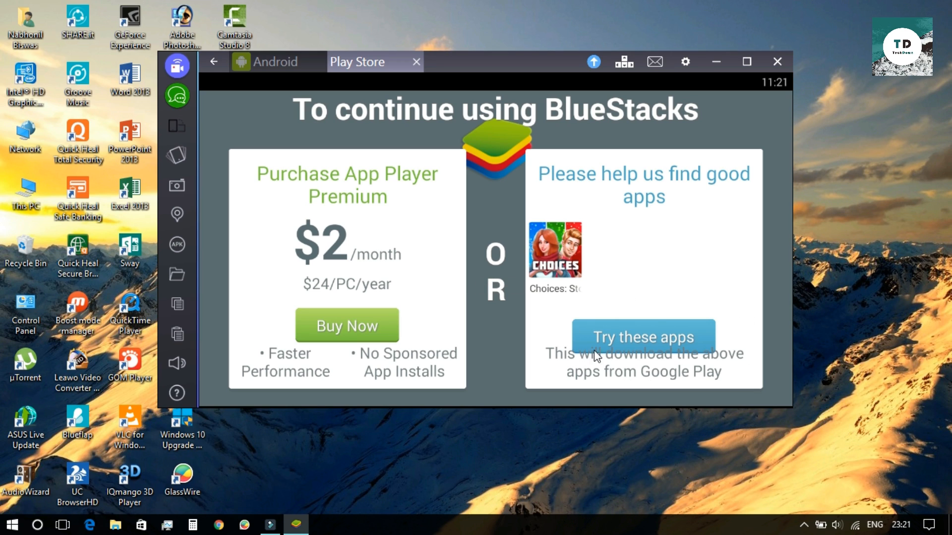
left_click(642, 337)
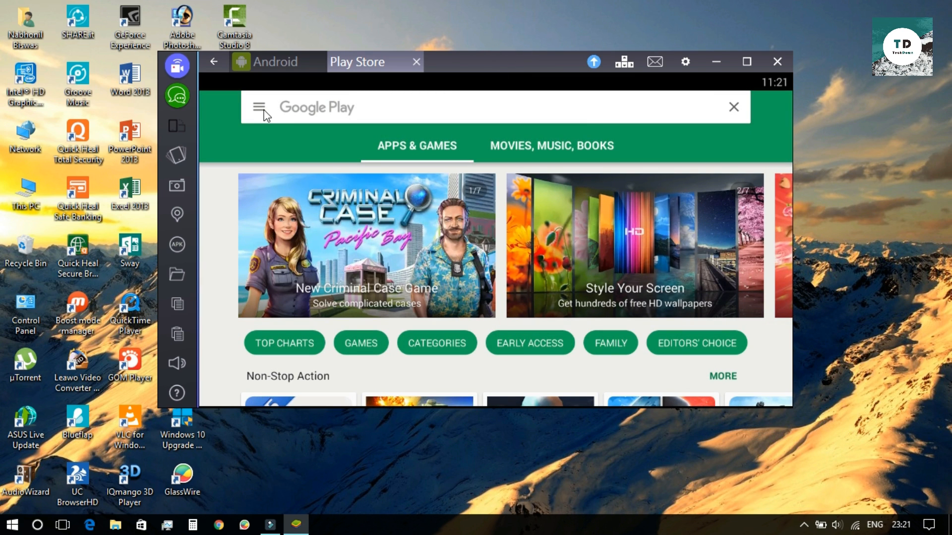
Search Google Play for 'whatsa' and choose WhatsApp Messenger from the suggestions.
left_click(260, 107)
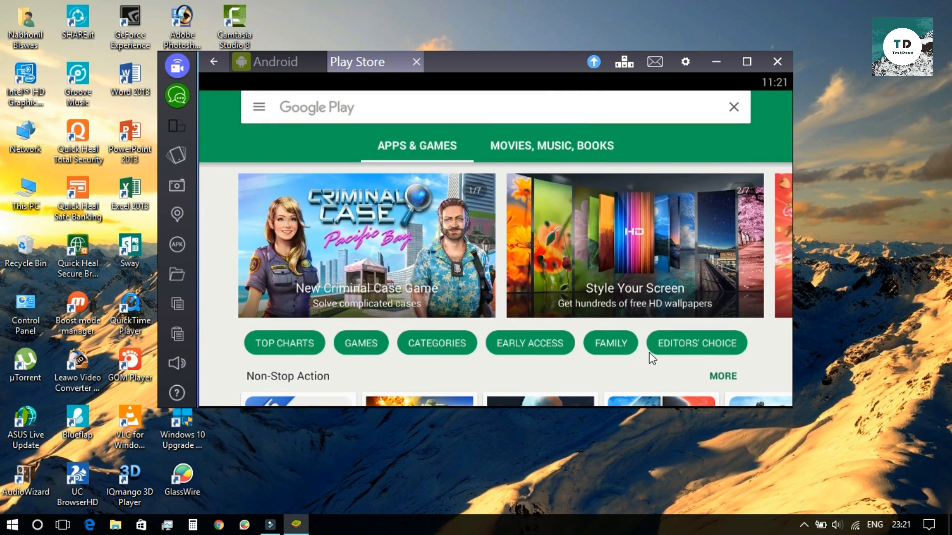
scroll("down", 3)
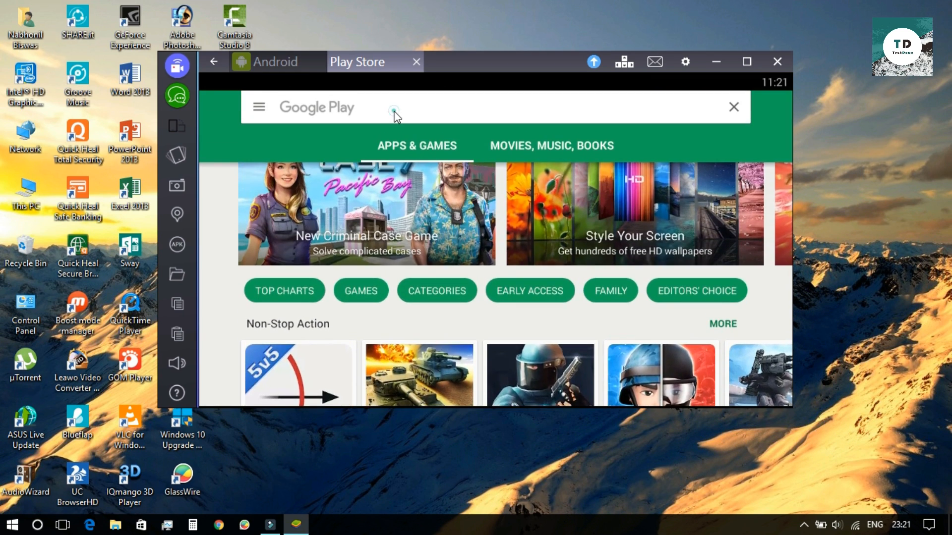
left_click(393, 109)
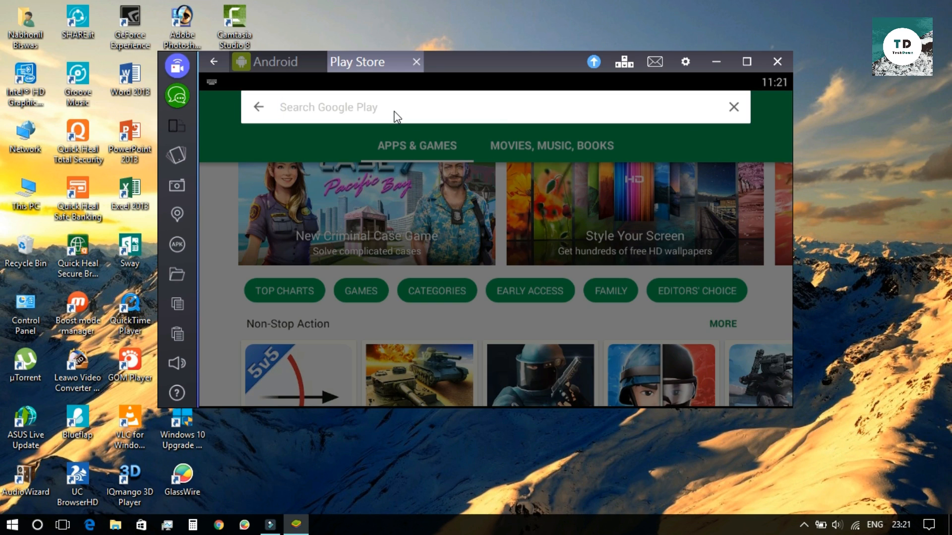
type("w")
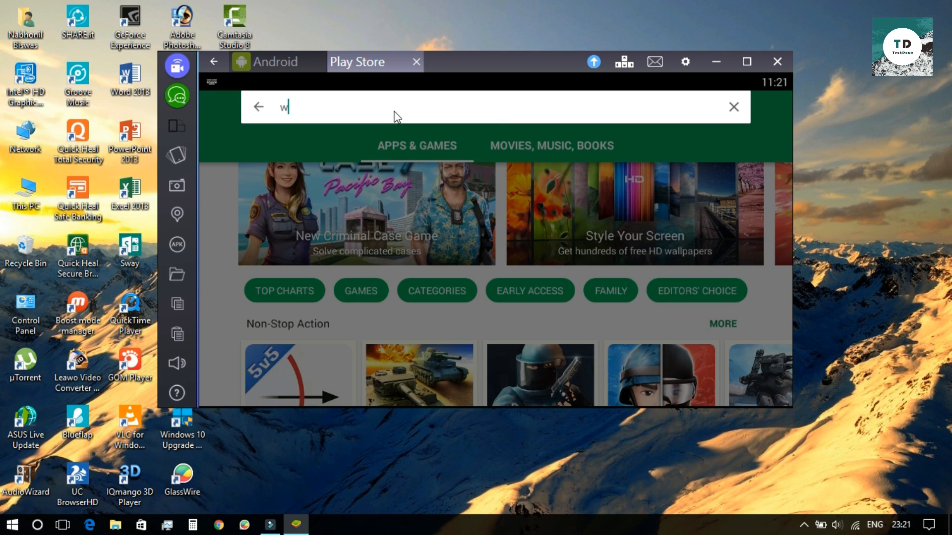
type("hatsa")
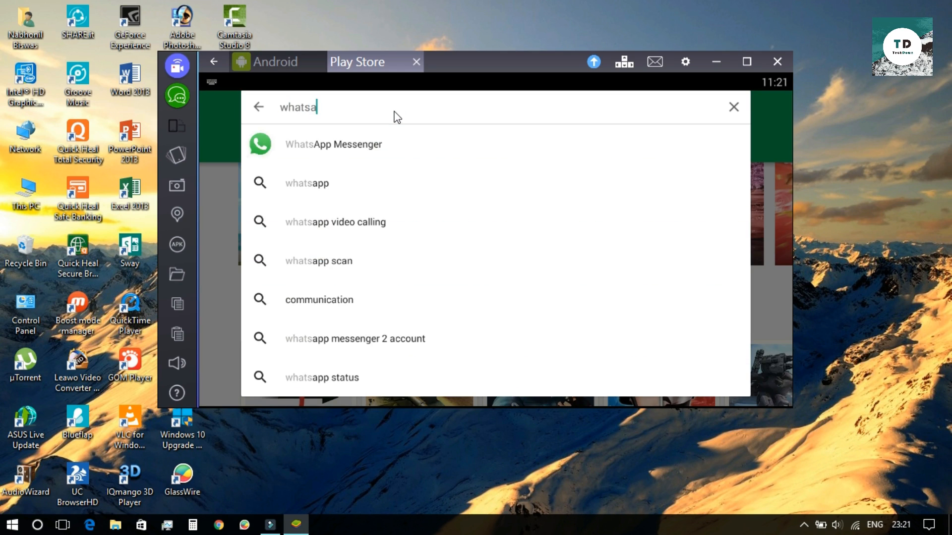
left_click(333, 145)
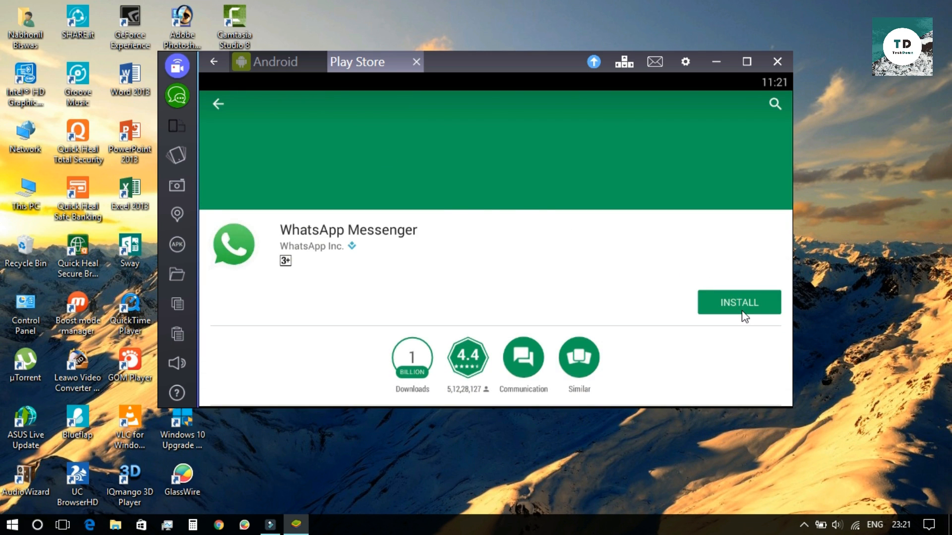
Install WhatsApp Messenger, accept its permissions, and go back to the home screen.
left_click(739, 303)
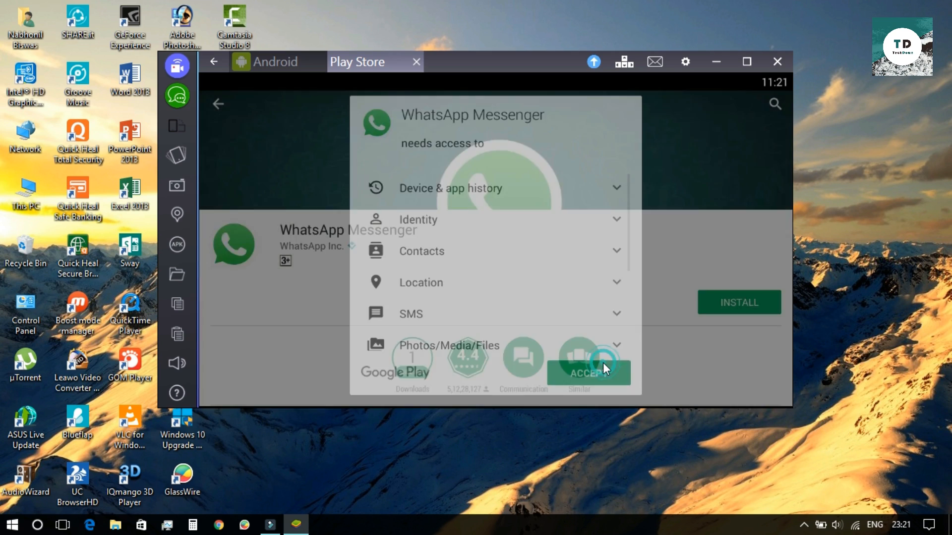
left_click(589, 371)
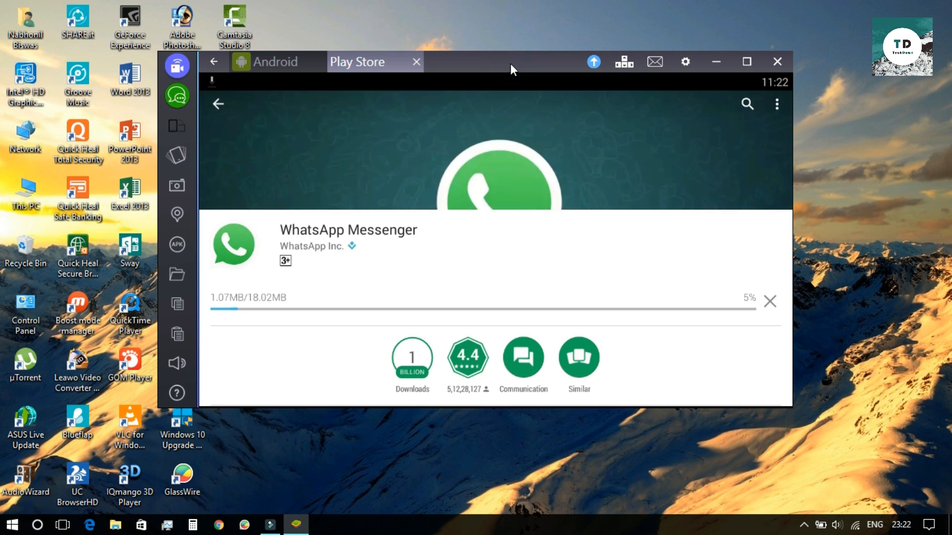
mouse_move(337, 113)
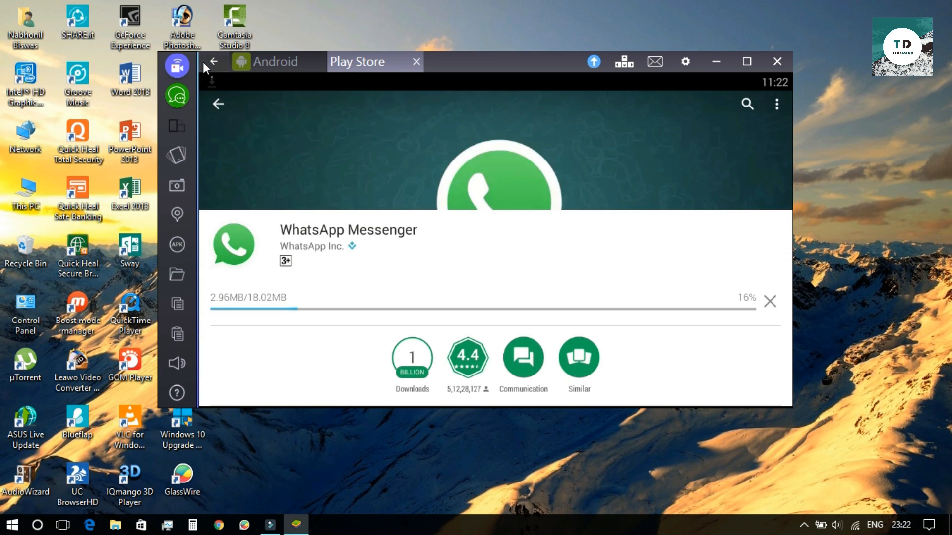
left_click(212, 61)
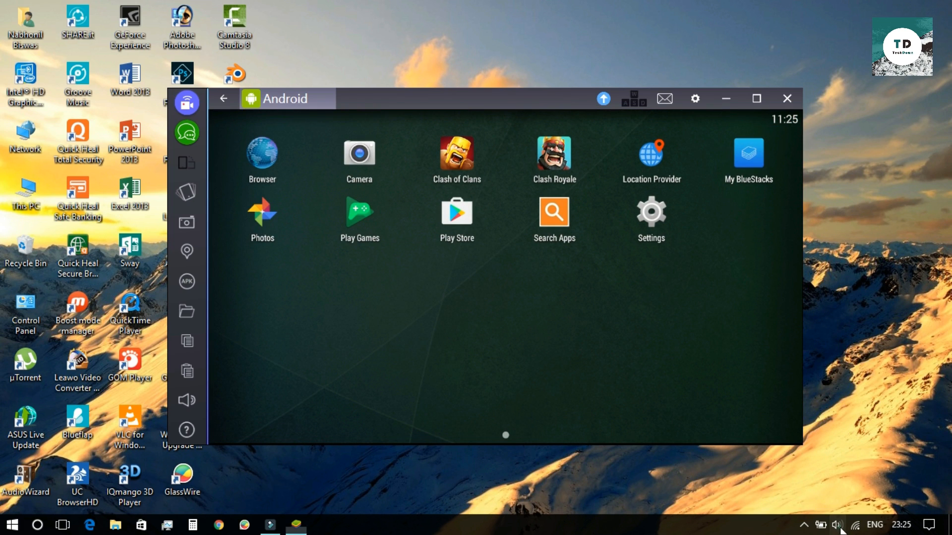
Launch Clash of Clans, then reconnect the computer's Wi-Fi from the Windows network flyout.
left_click(860, 524)
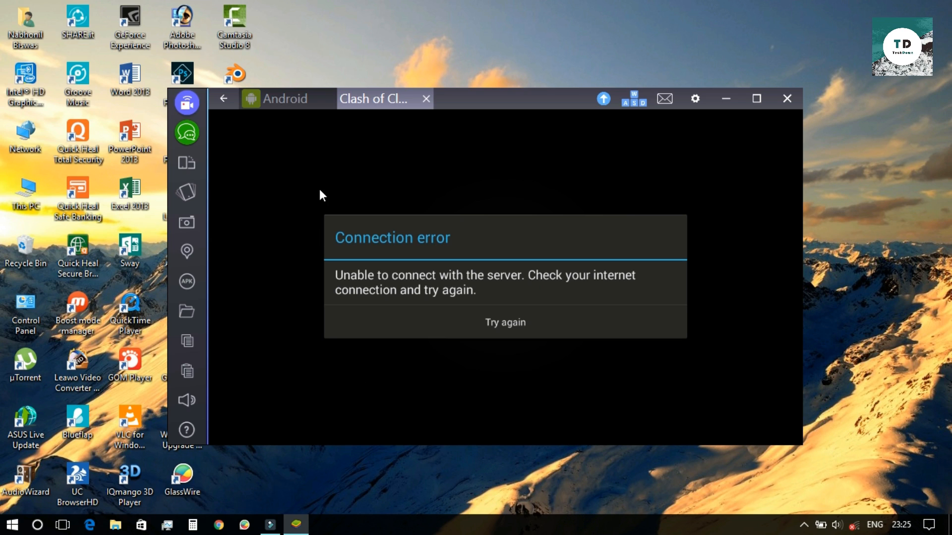
left_click(861, 525)
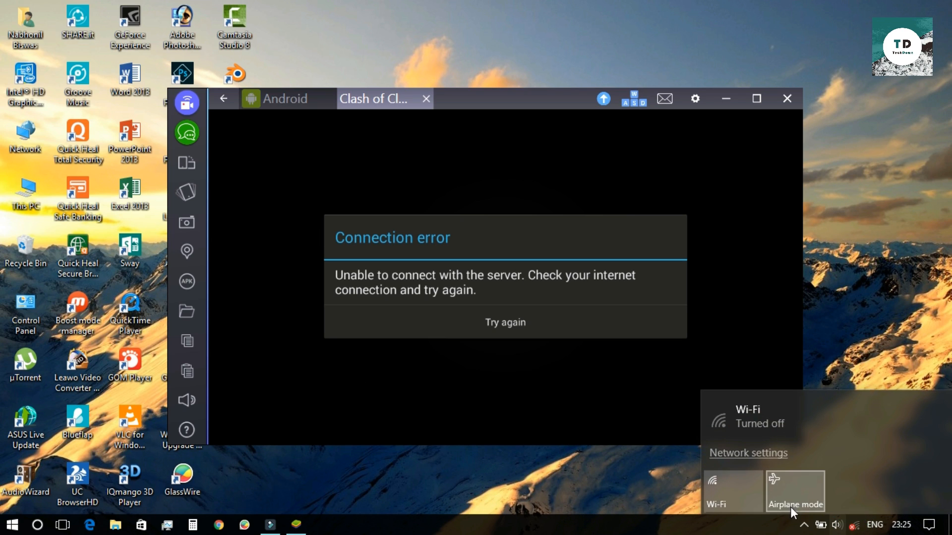
left_click(732, 491)
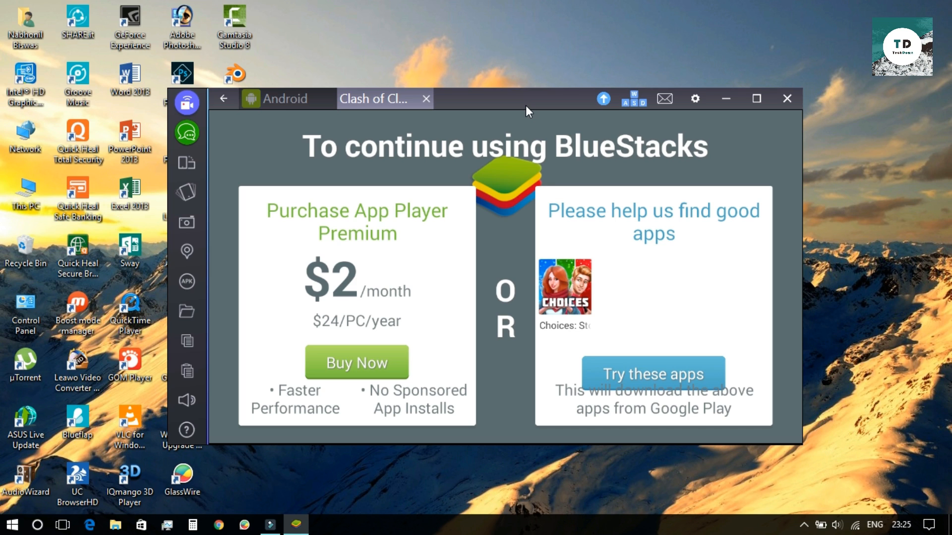
mouse_move(621, 383)
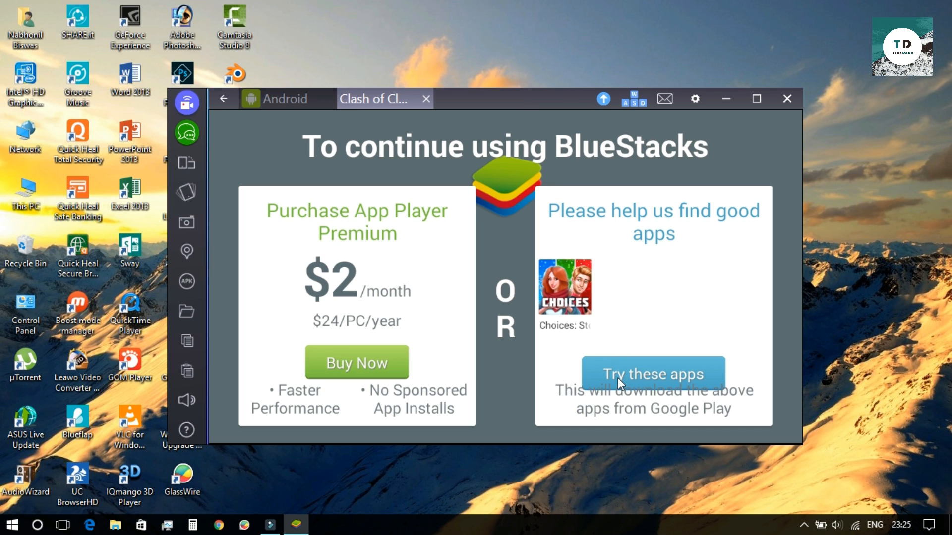
Choose 'Try these apps', close the App Sync page, hide clan chat and enter the game's settings.
left_click(653, 374)
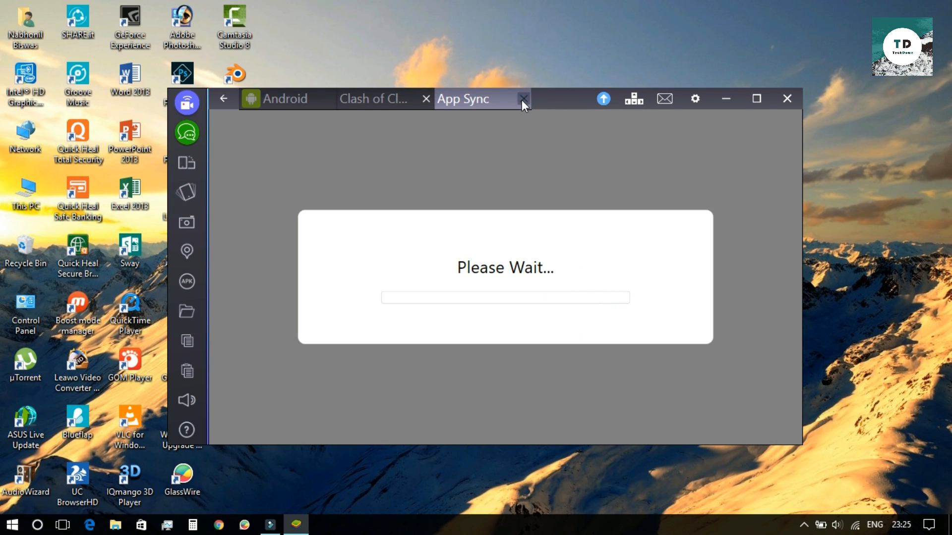
left_click(522, 98)
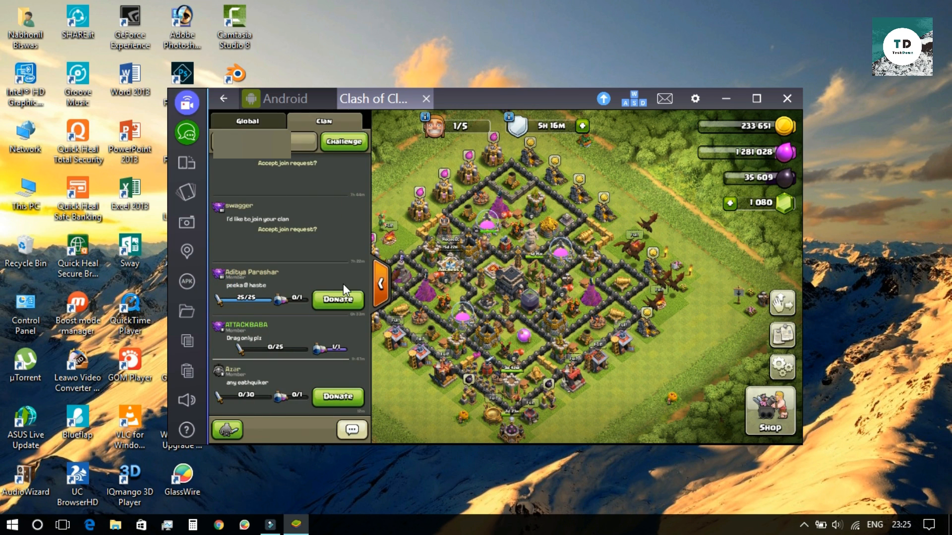
left_click(382, 281)
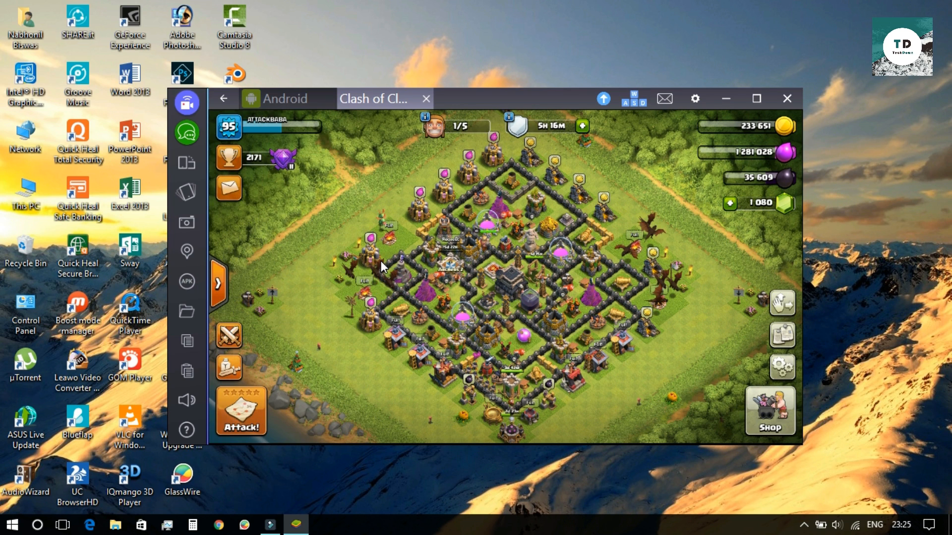
left_click(410, 215)
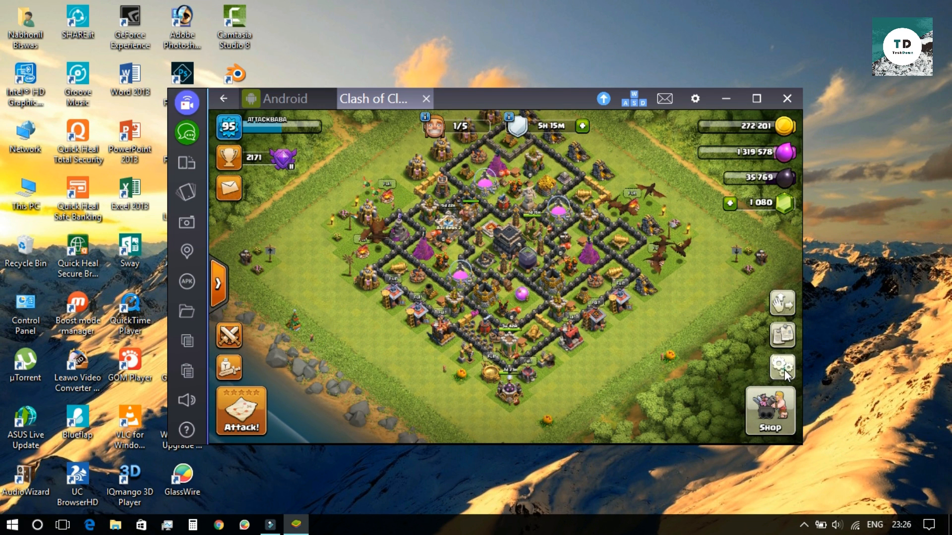
left_click(781, 367)
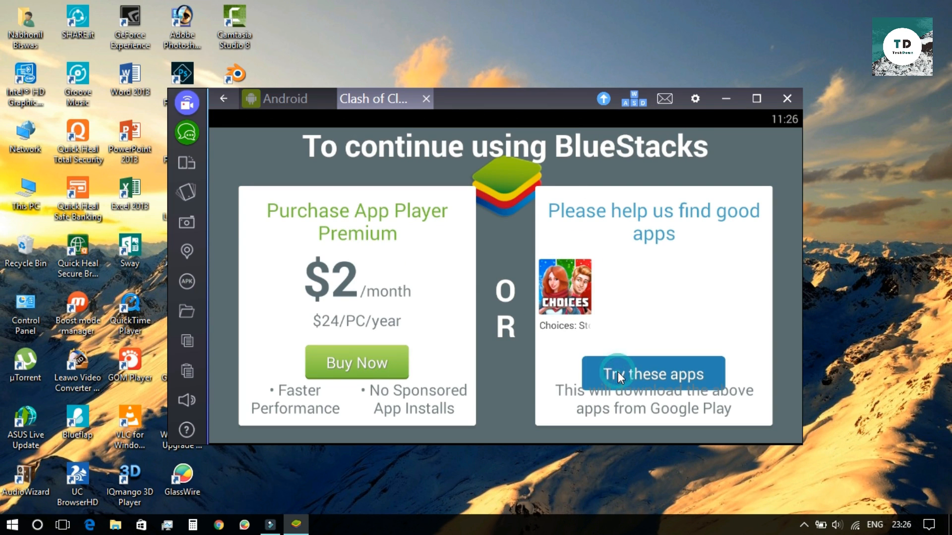
Skip the premium prompt via 'Try these apps' twice, closing App Sync and the account chooser.
left_click(652, 373)
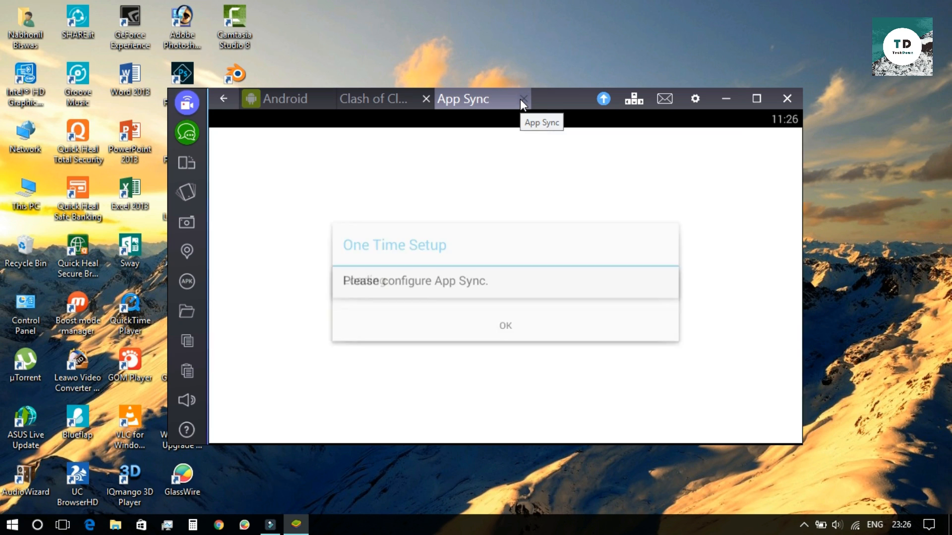
left_click(523, 99)
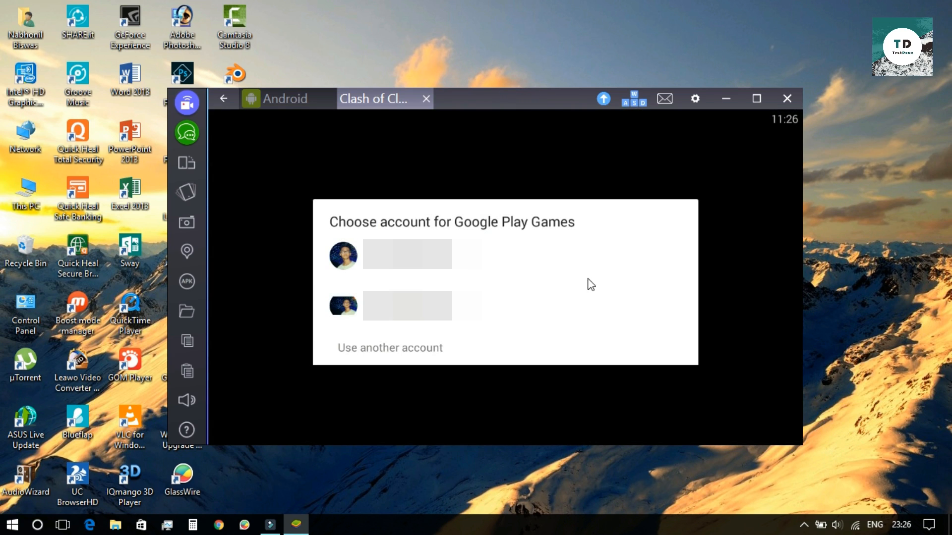
left_click(397, 254)
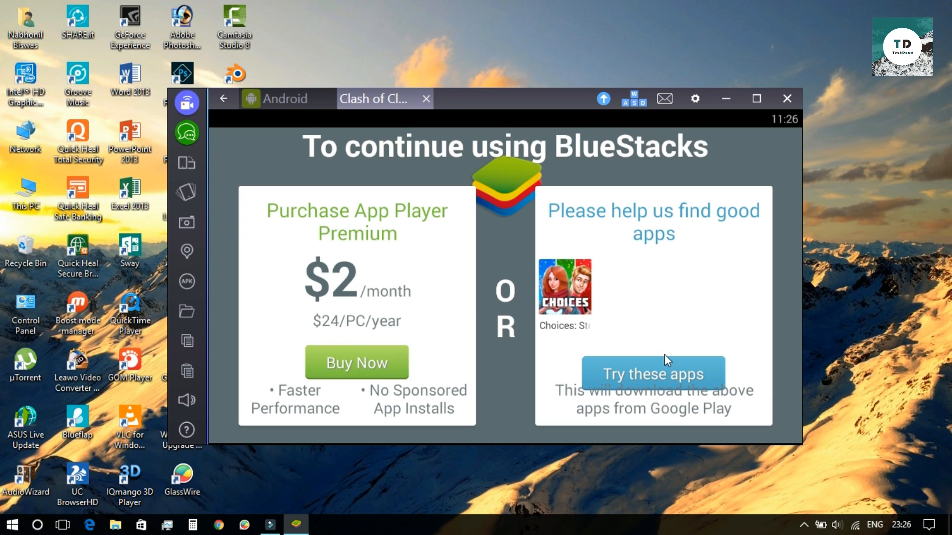
left_click(653, 375)
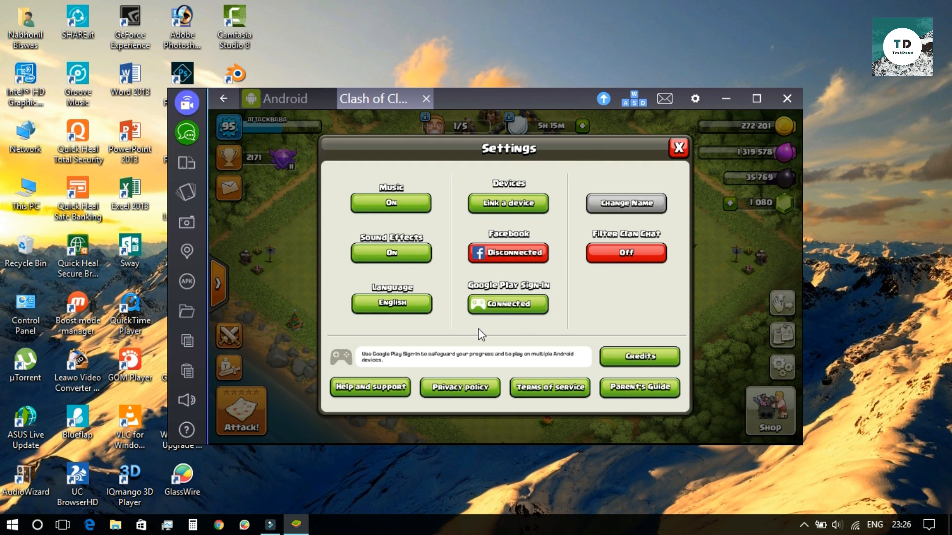
Cancel the Confirm Exit dialog and start a clan chat message reading 'Yeah'.
left_click(678, 148)
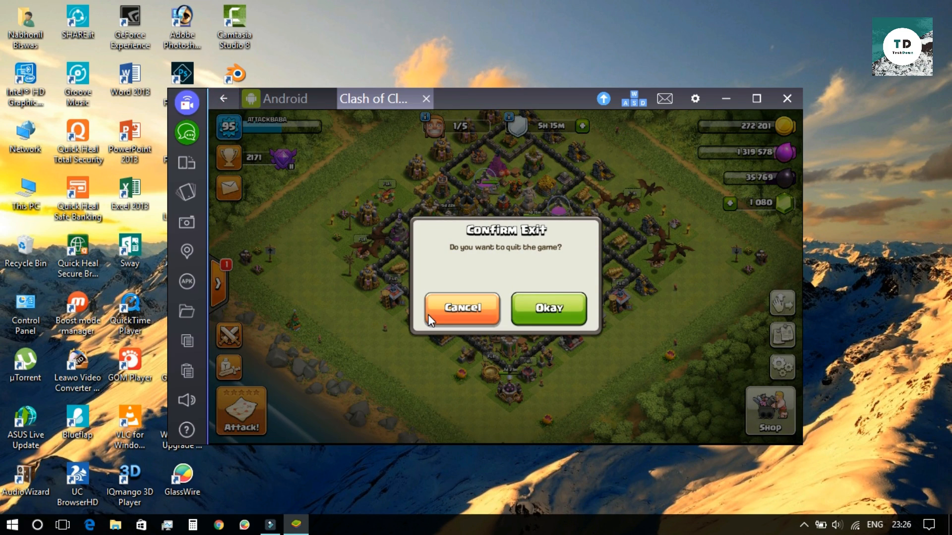
left_click(463, 309)
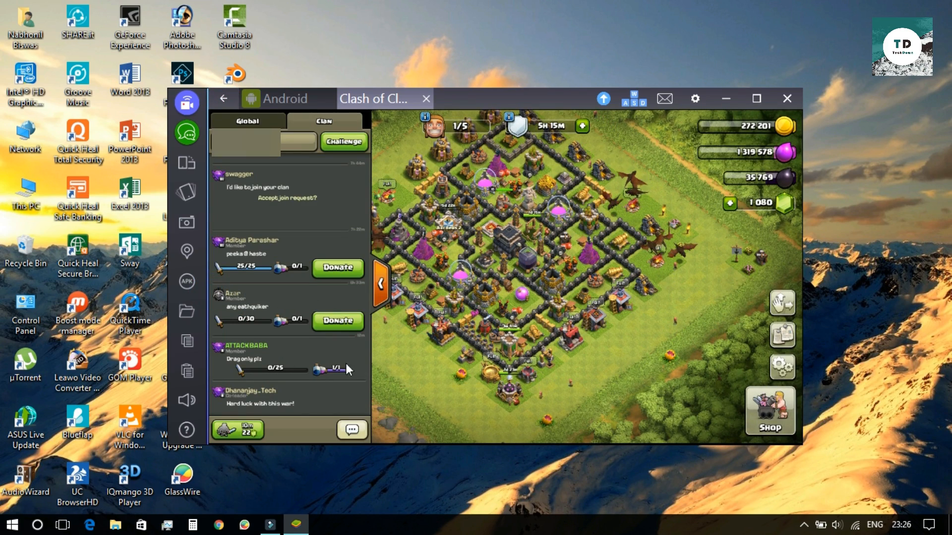
left_click(352, 429)
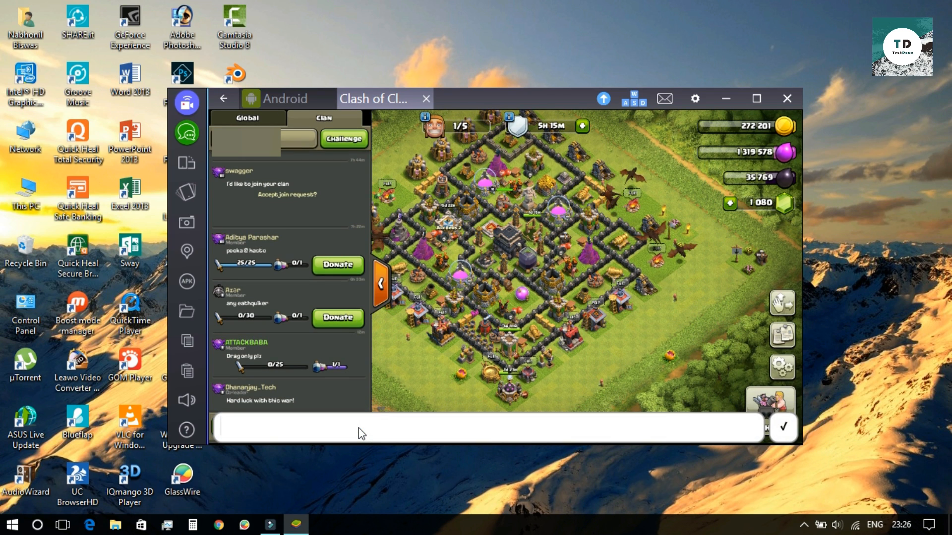
type("Yeah")
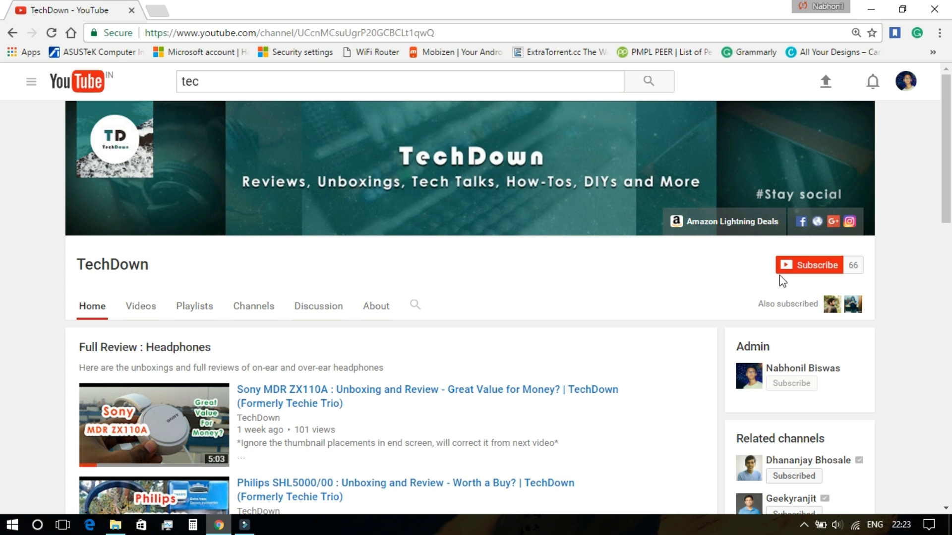
Subscribe to TechDown and save 'Send me all notifications for this channel'.
left_click(808, 265)
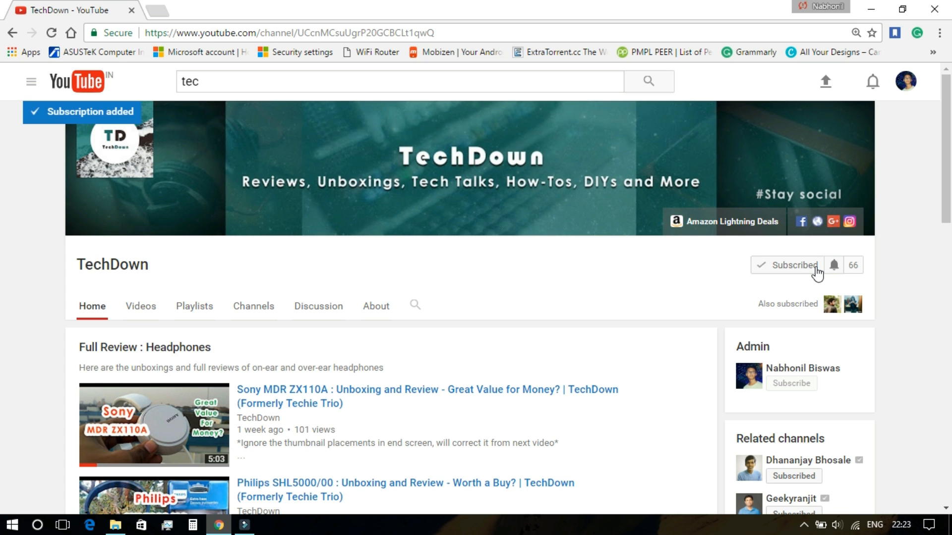
left_click(835, 266)
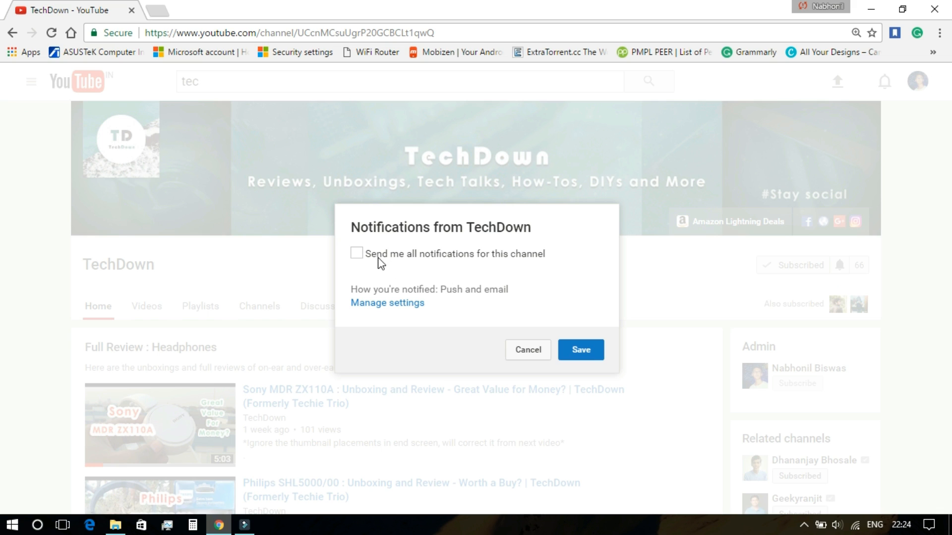
left_click(357, 268)
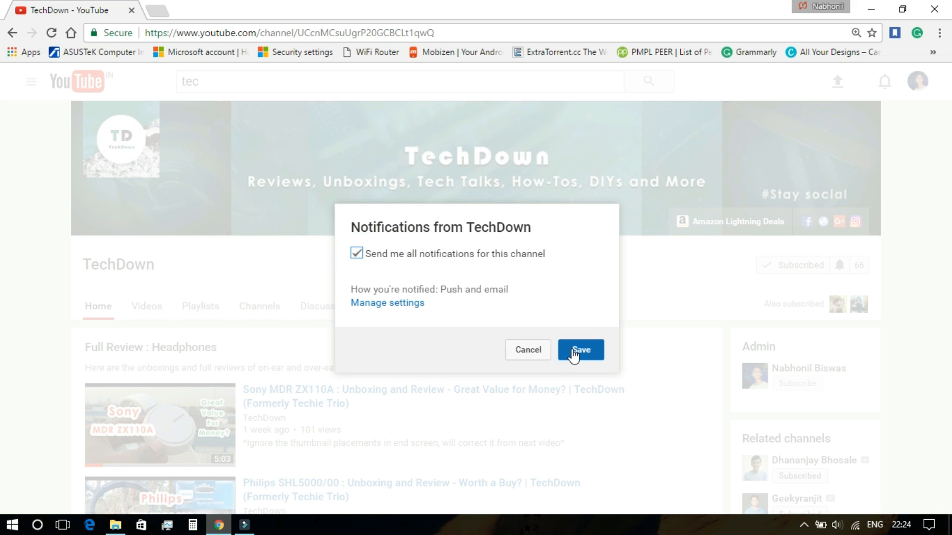
left_click(581, 350)
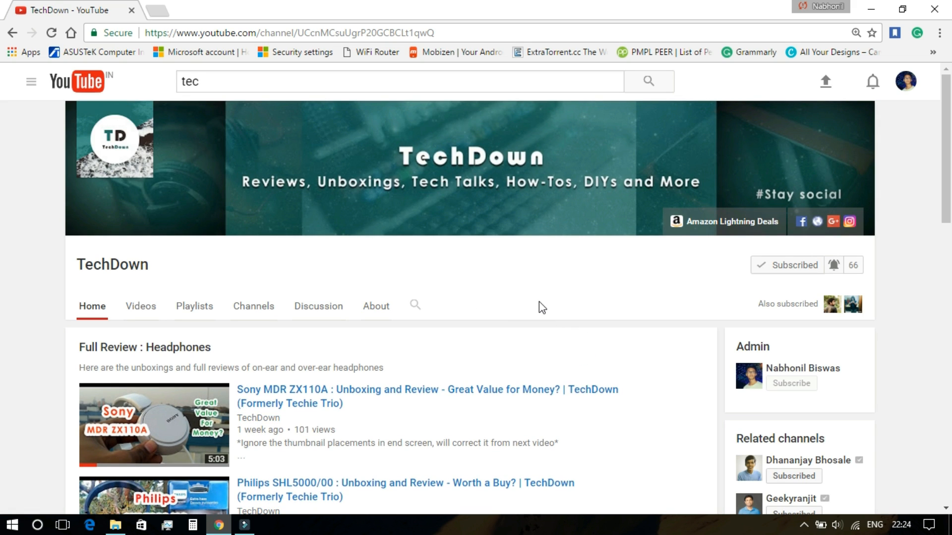